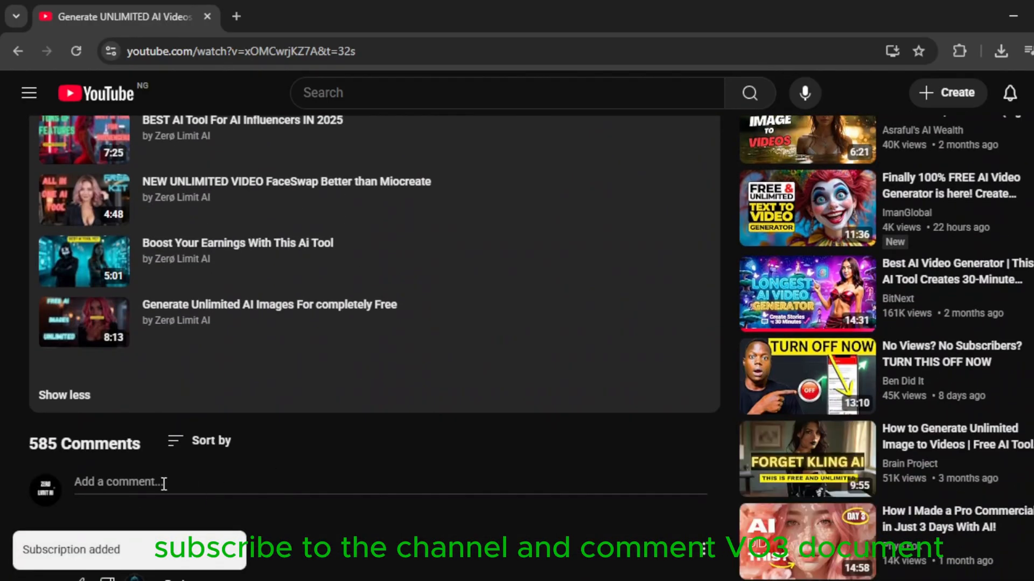
Write the comment 'VEO 3 DOCUMENT' on the YouTube video
text(VEO 3)
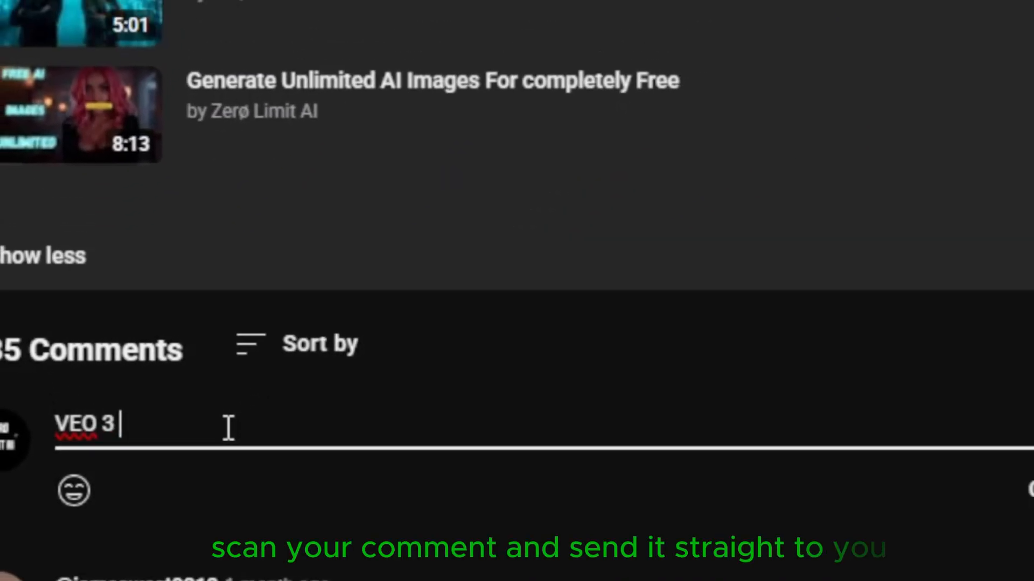
text(DOCUMENT)
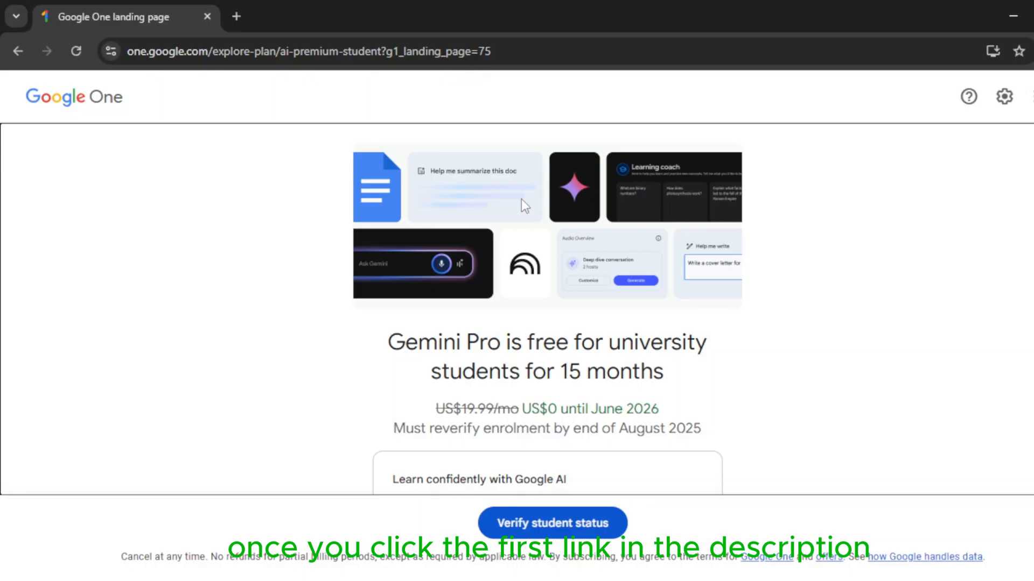
mouse_move(646, 333)
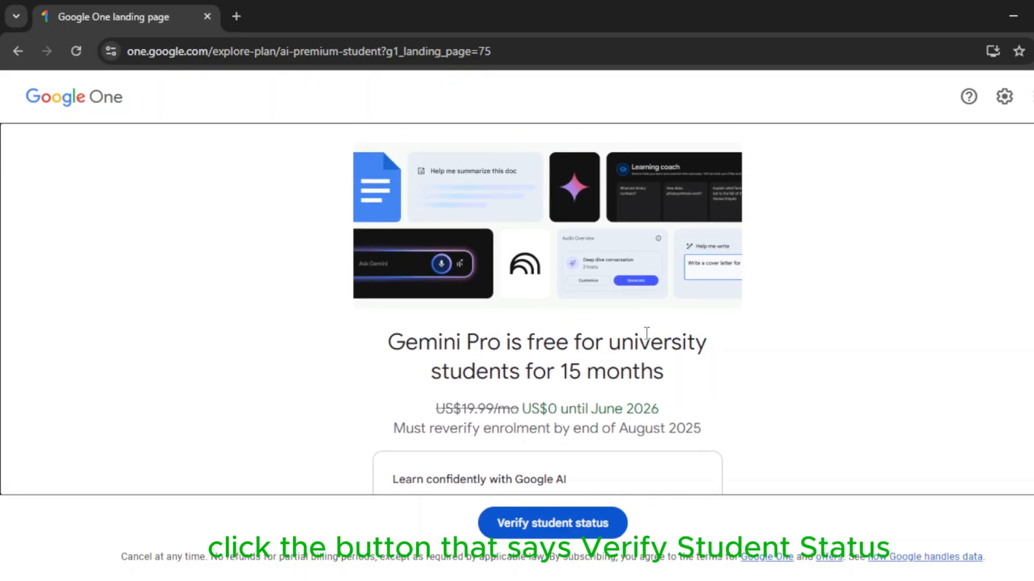
Begin the student status verification for the free Gemini Pro offer
click(551, 523)
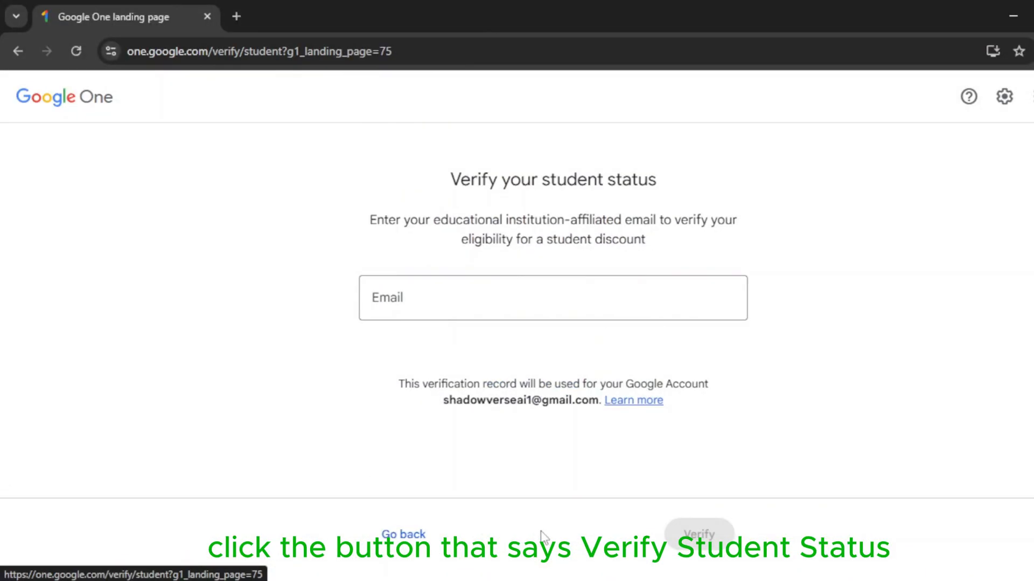
click(553, 297)
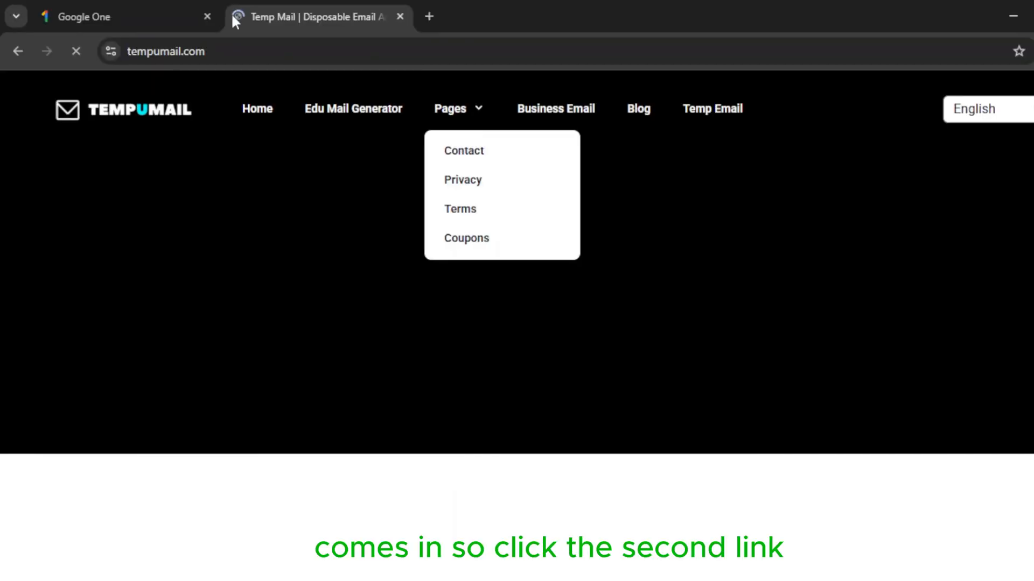
Pass the hCaptcha, create the temporary mailbox 'zero' and copy its .edu.pl address
click(462, 180)
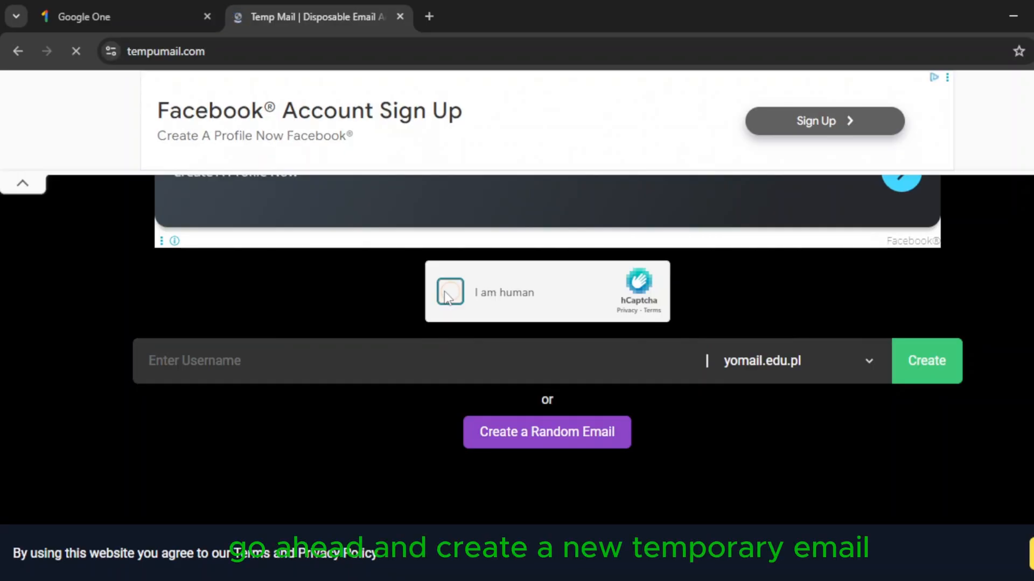
click(450, 293)
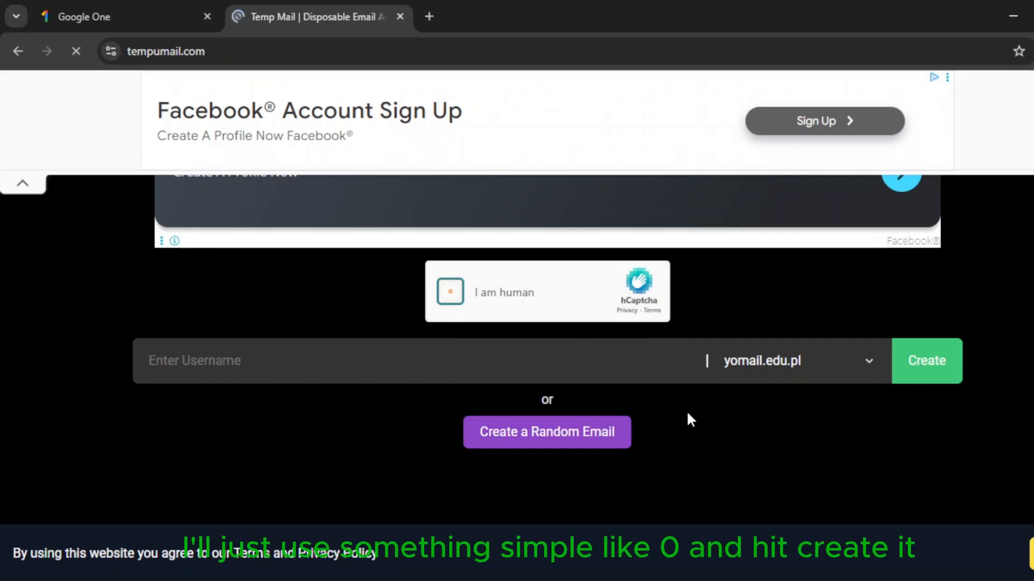
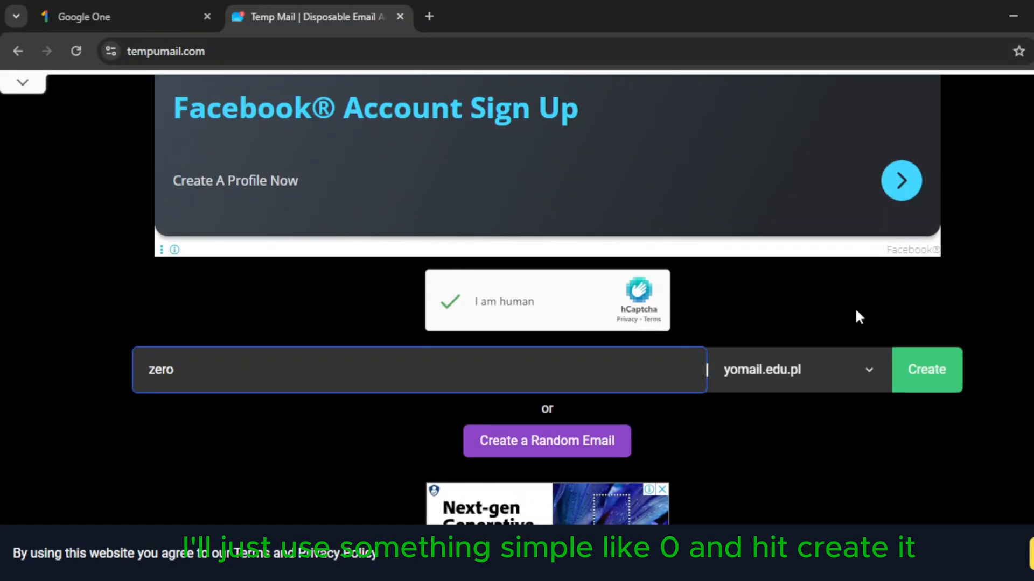
click(926, 369)
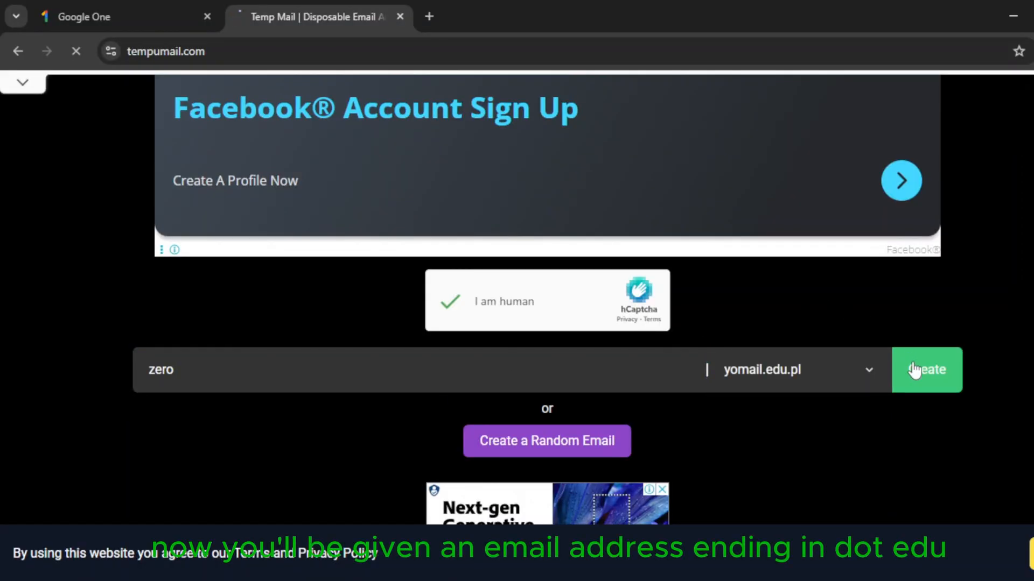
click(926, 369)
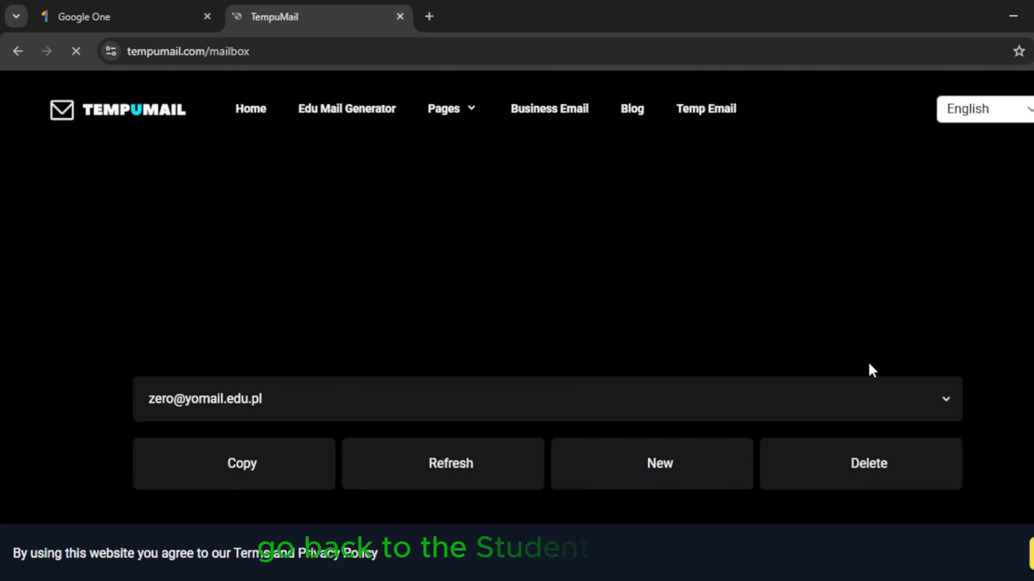
click(233, 463)
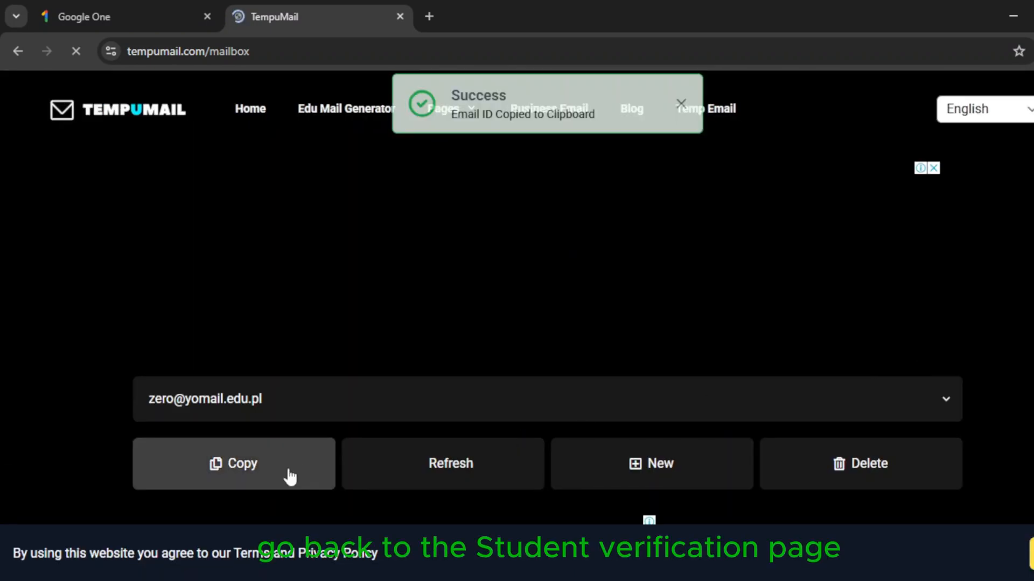
click(99, 16)
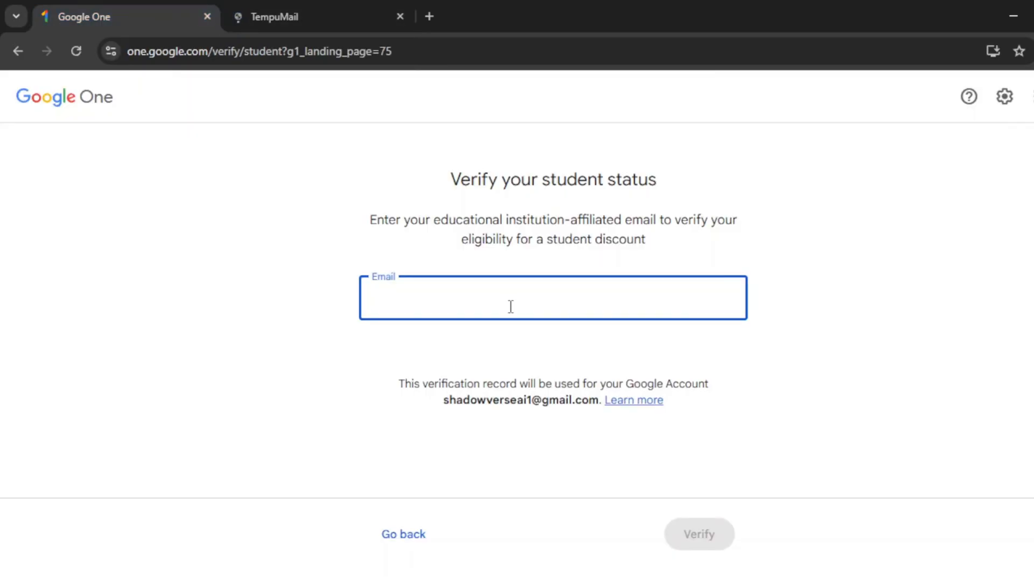
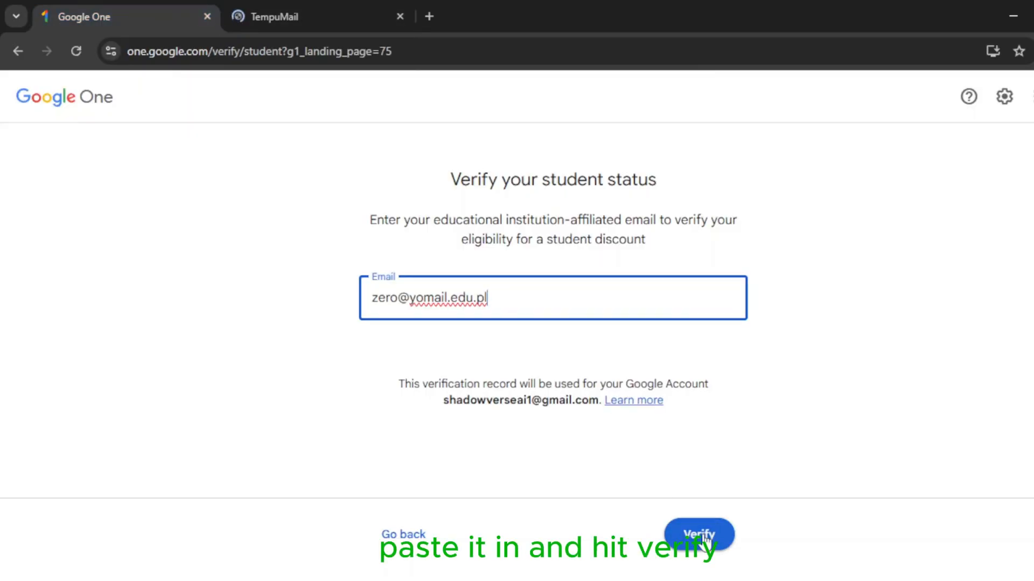
click(697, 535)
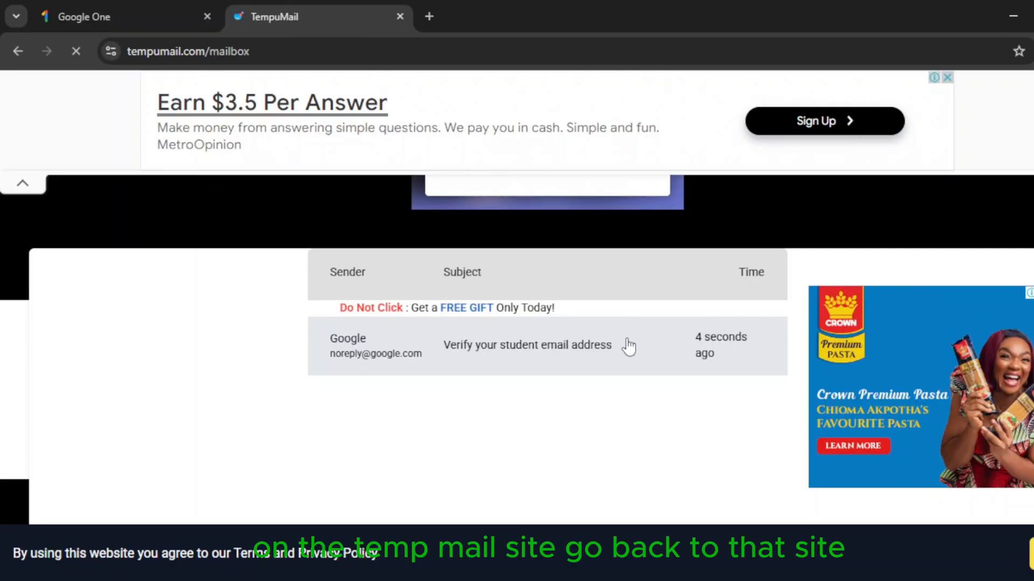
click(527, 345)
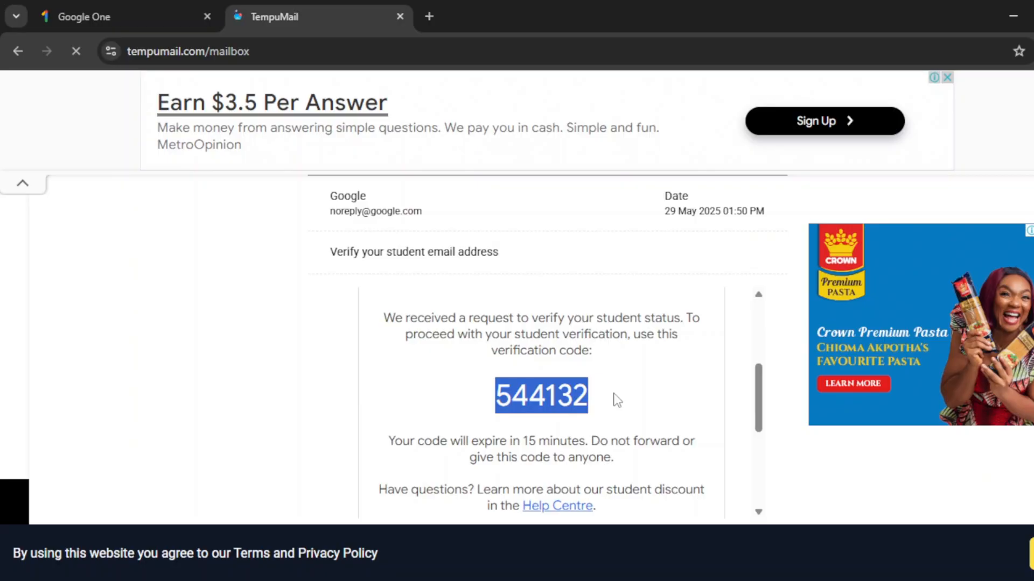
click(86, 16)
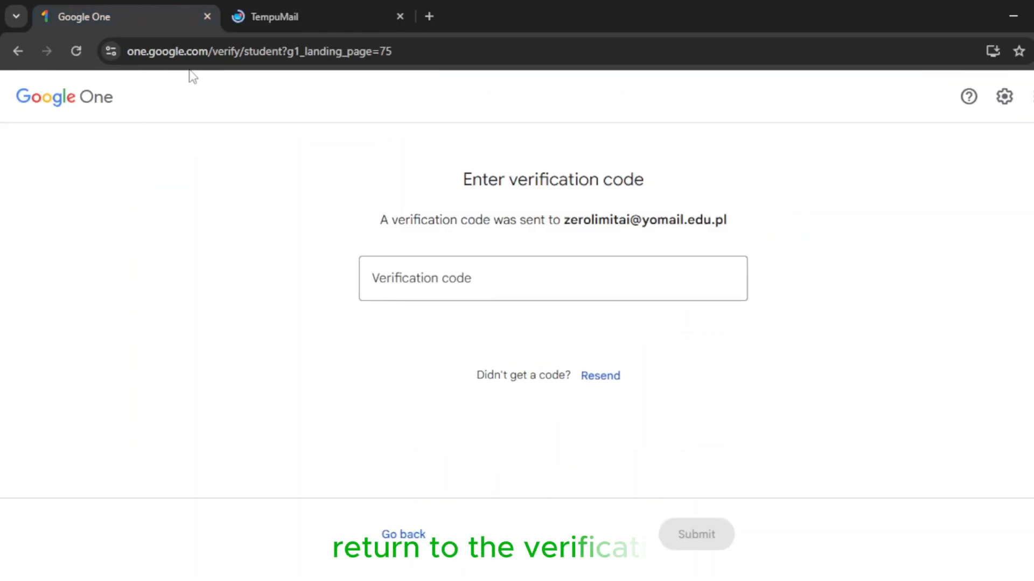
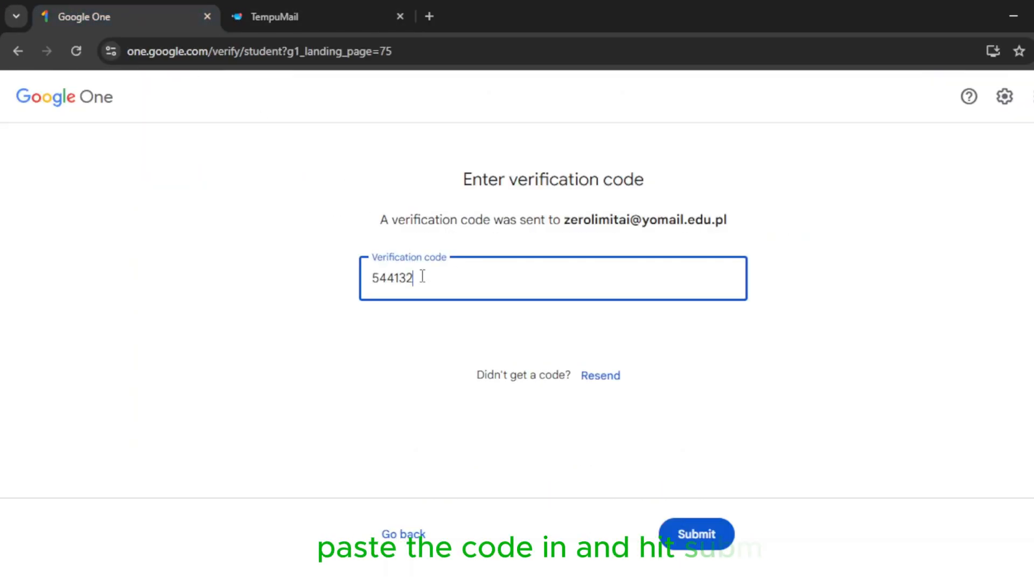
click(696, 534)
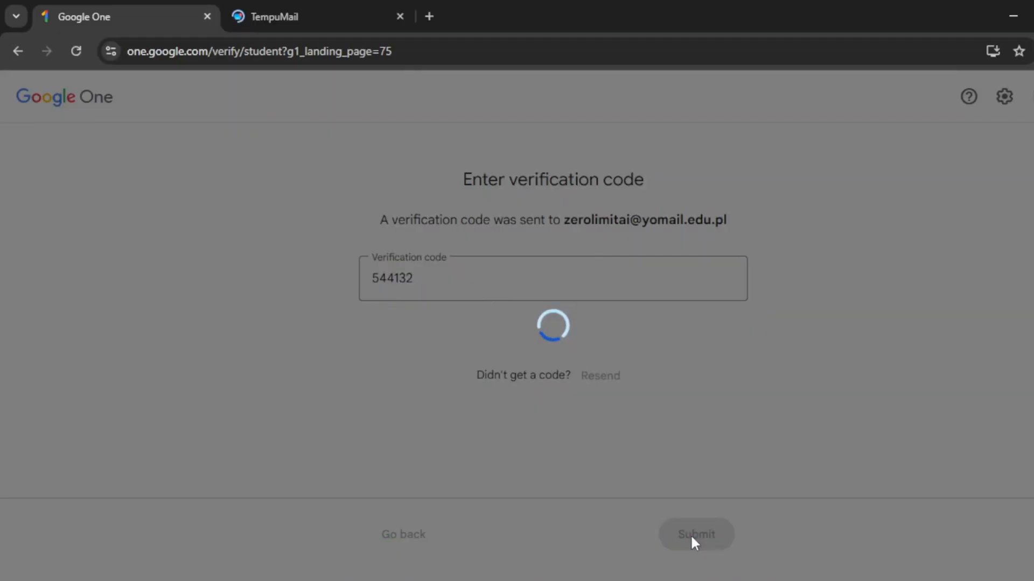
click(695, 534)
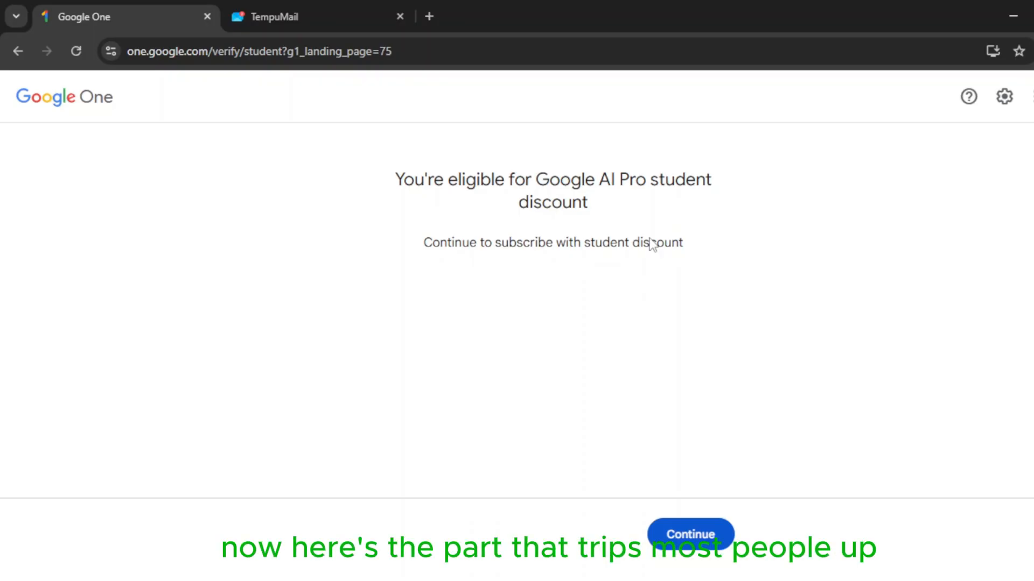
click(691, 534)
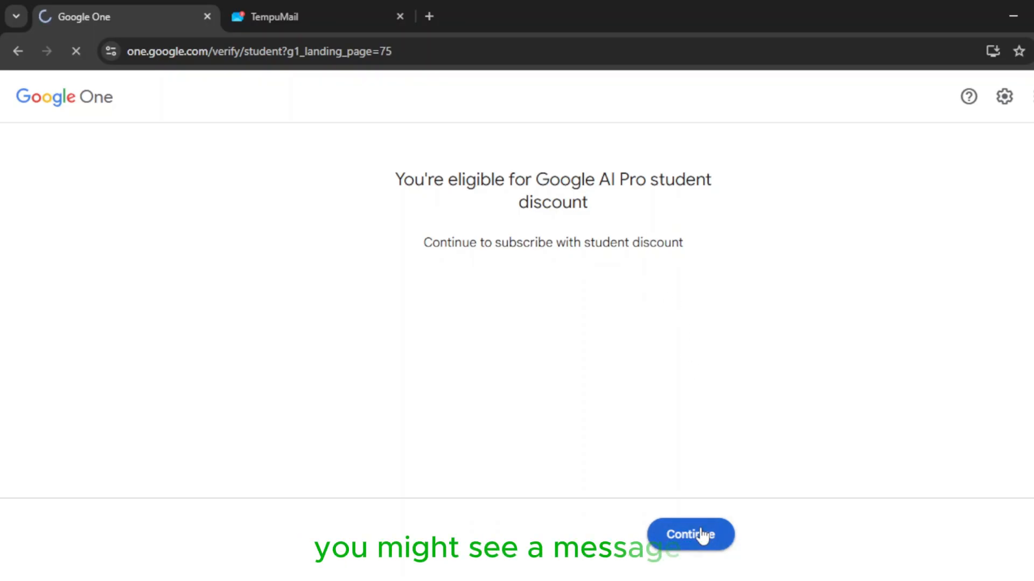
click(691, 534)
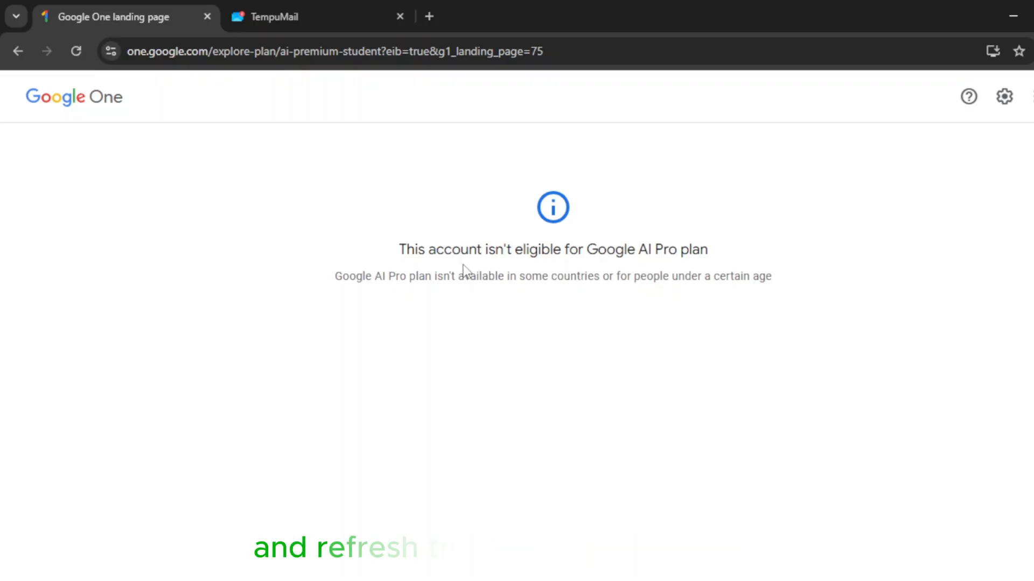
Reload the offer page until the free Gemini Pro student trial appears and start it
click(75, 51)
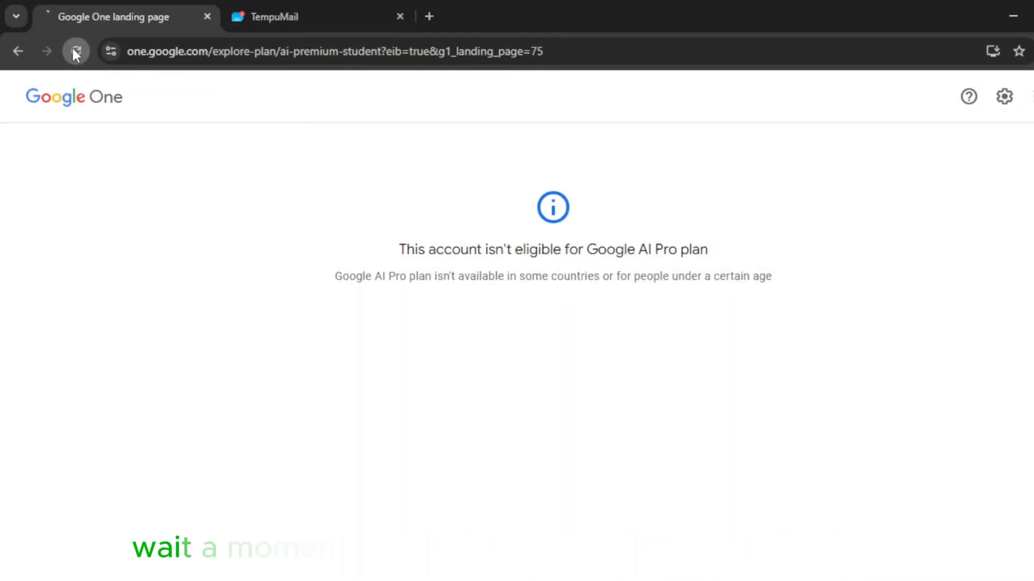
click(76, 52)
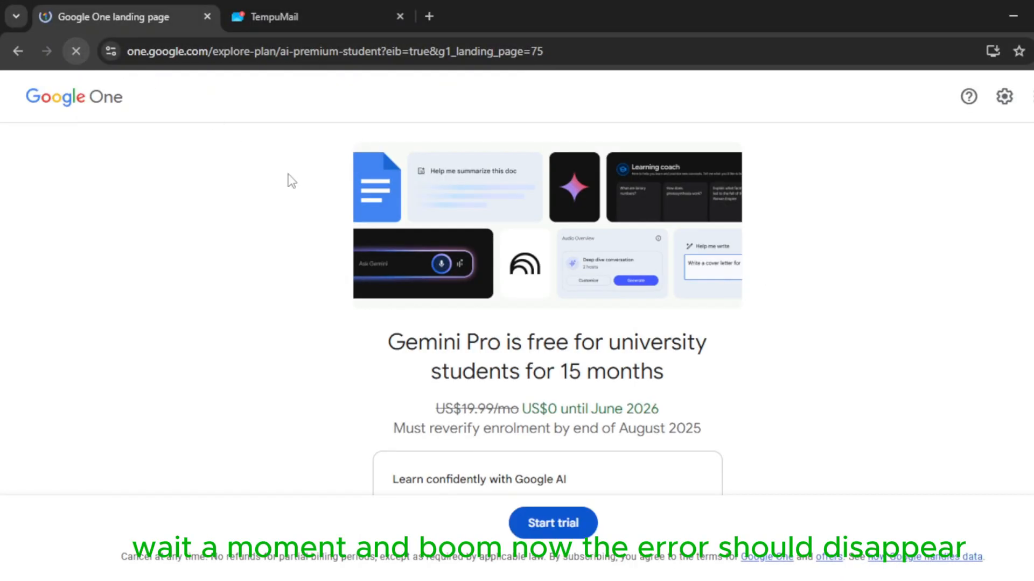
scroll(down, 3)
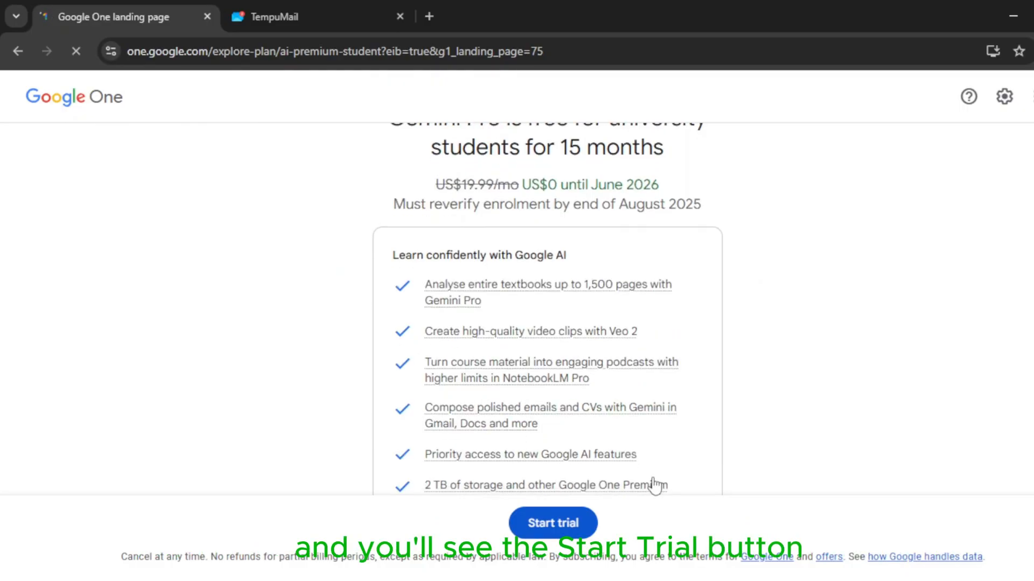
click(551, 523)
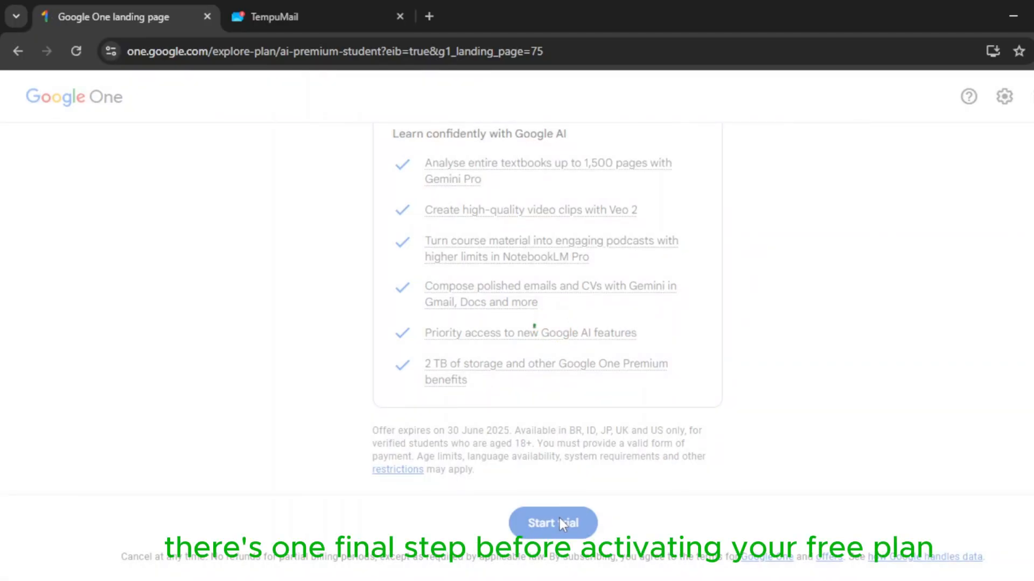
click(553, 524)
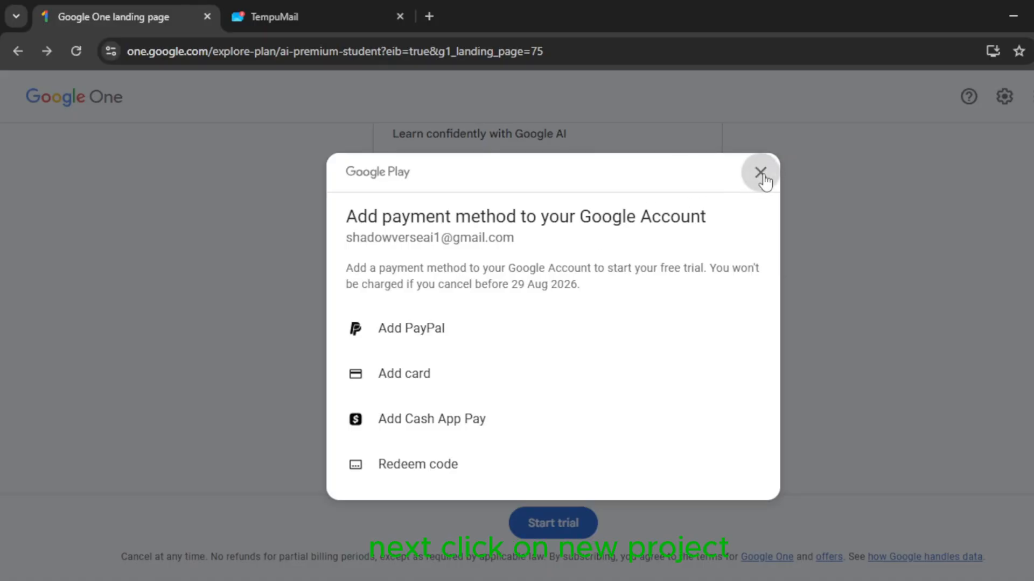
click(761, 172)
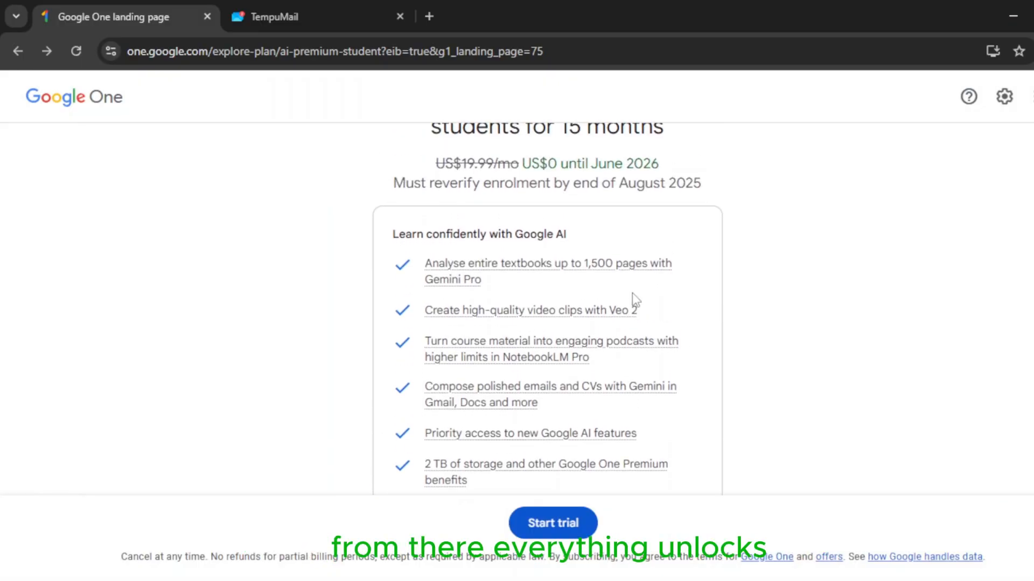
scroll(down, 3)
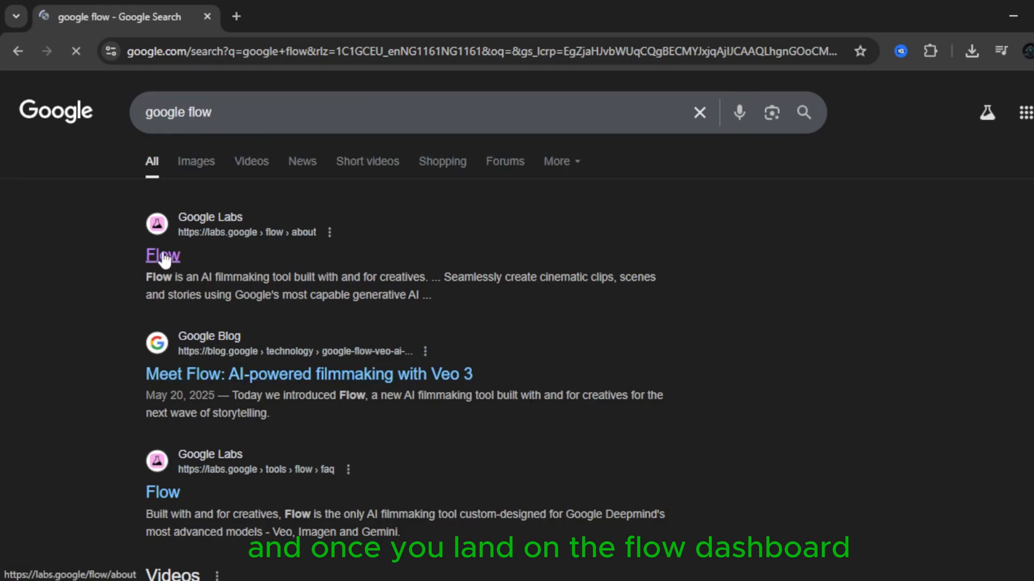
Launch the Flow tool from the Google Labs Flow result via 'Create with Flow'
click(162, 256)
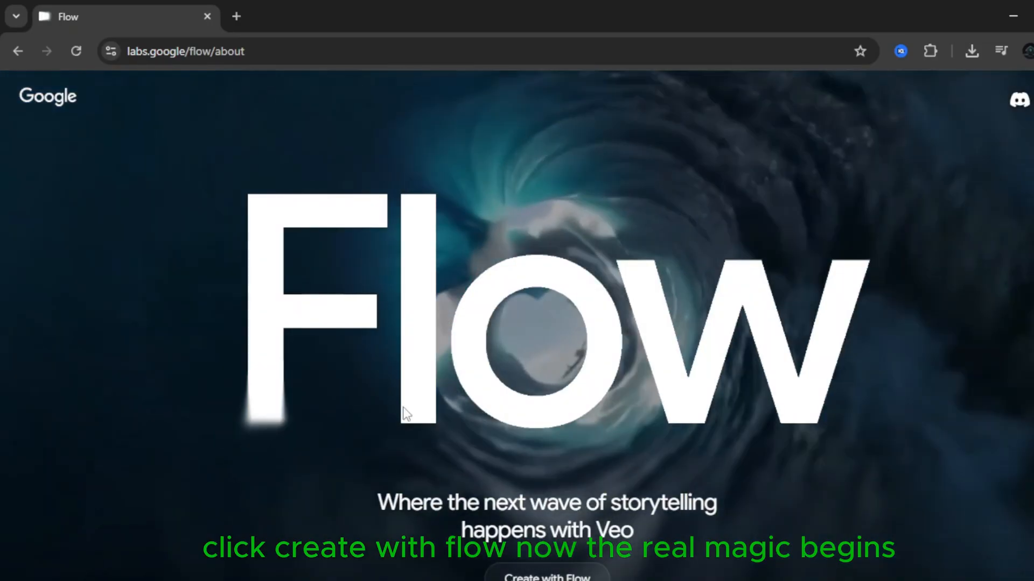
click(547, 576)
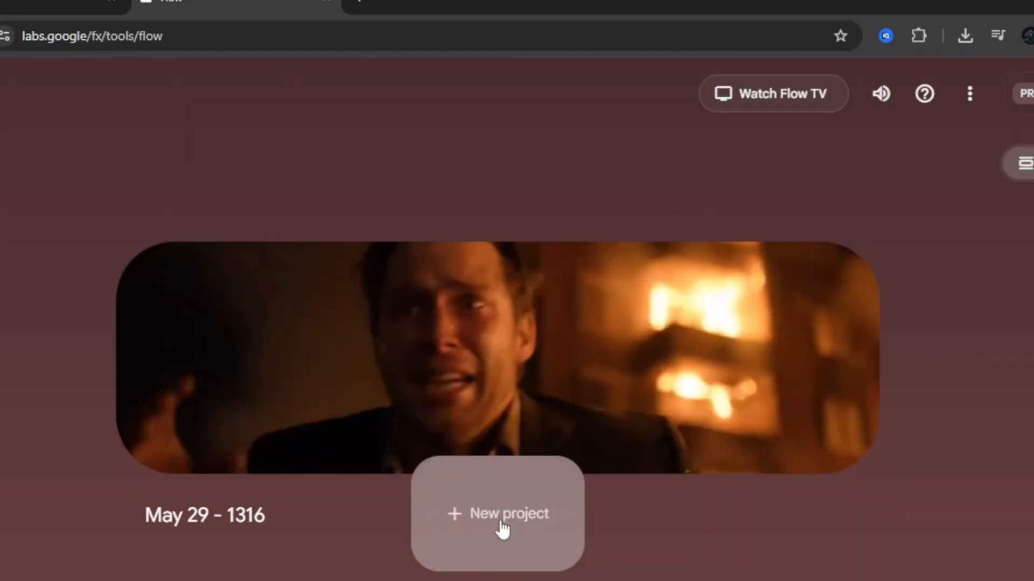
Start a new project, choose Highest Quality (Experimental Audio) Veo 3 and generate the burning-building video
click(497, 513)
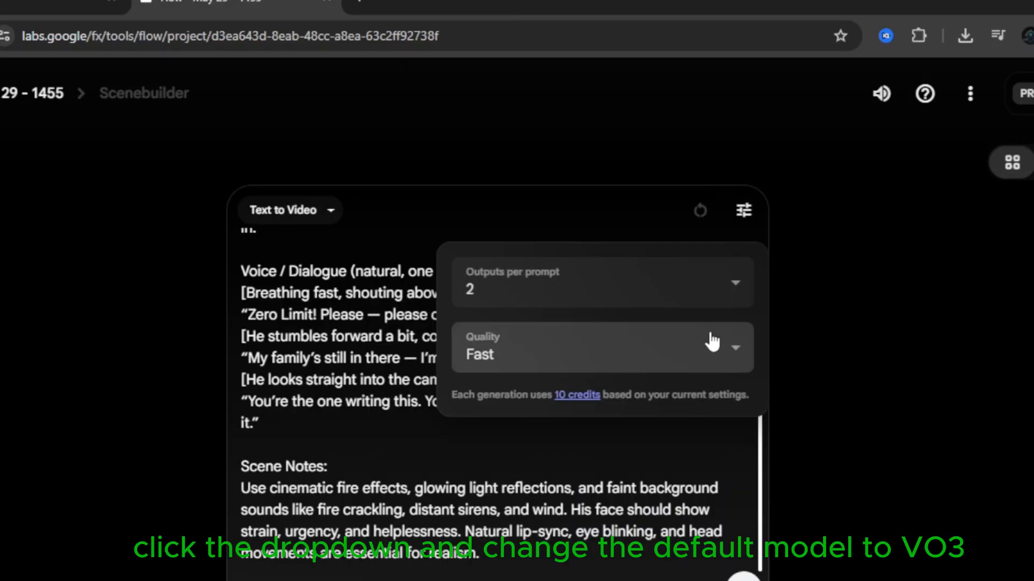
click(599, 348)
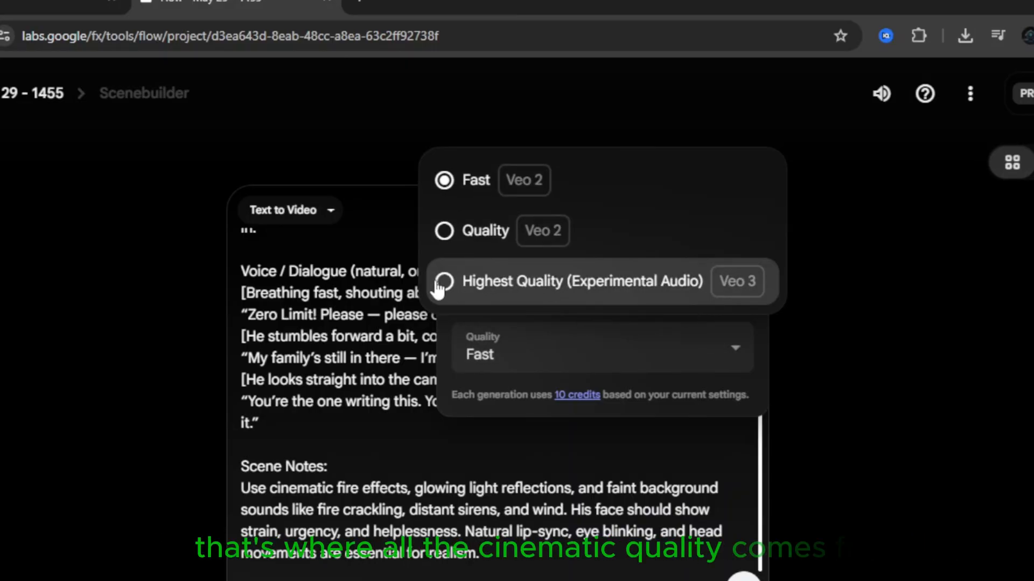
click(444, 281)
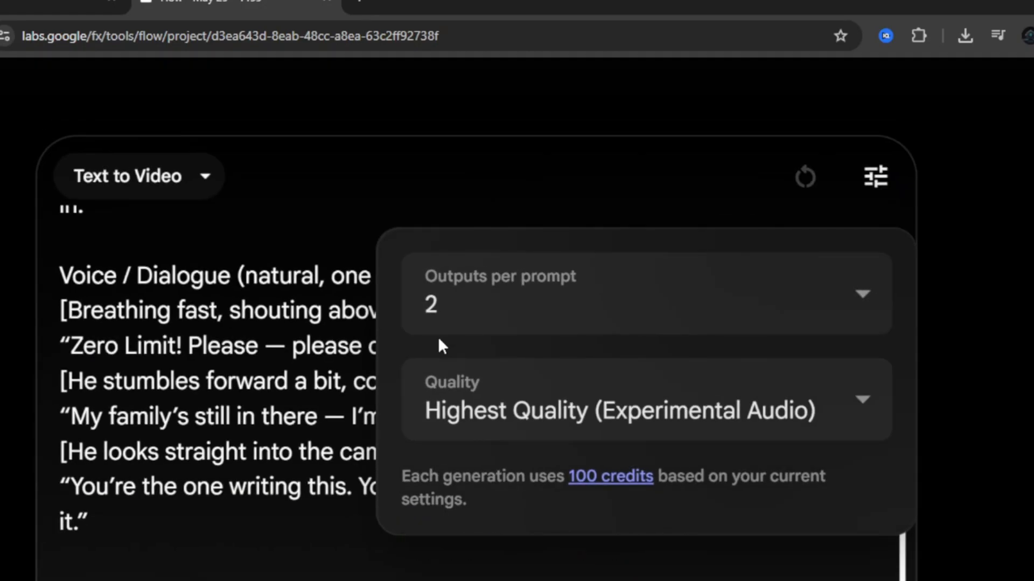
click(619, 410)
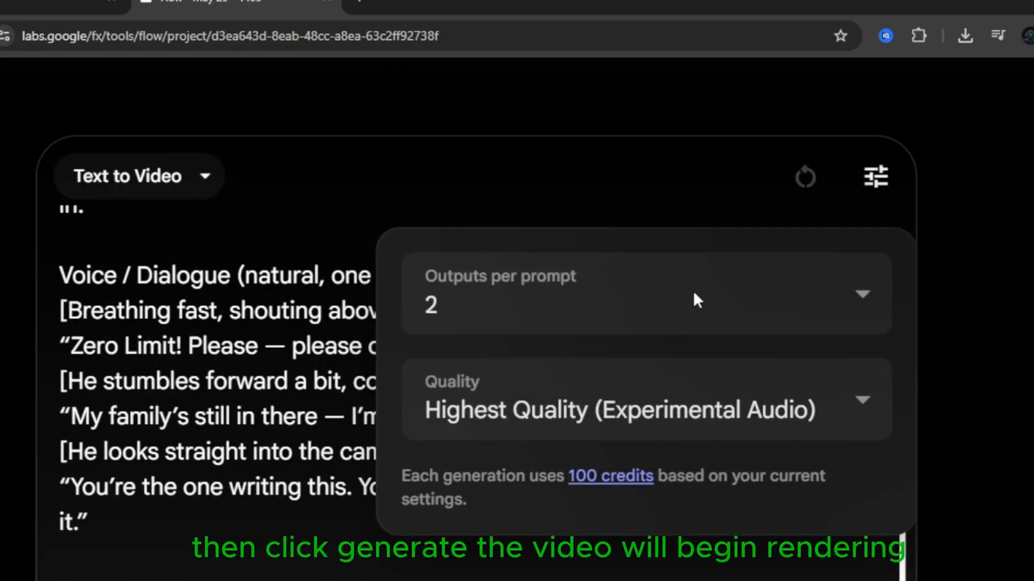
click(287, 546)
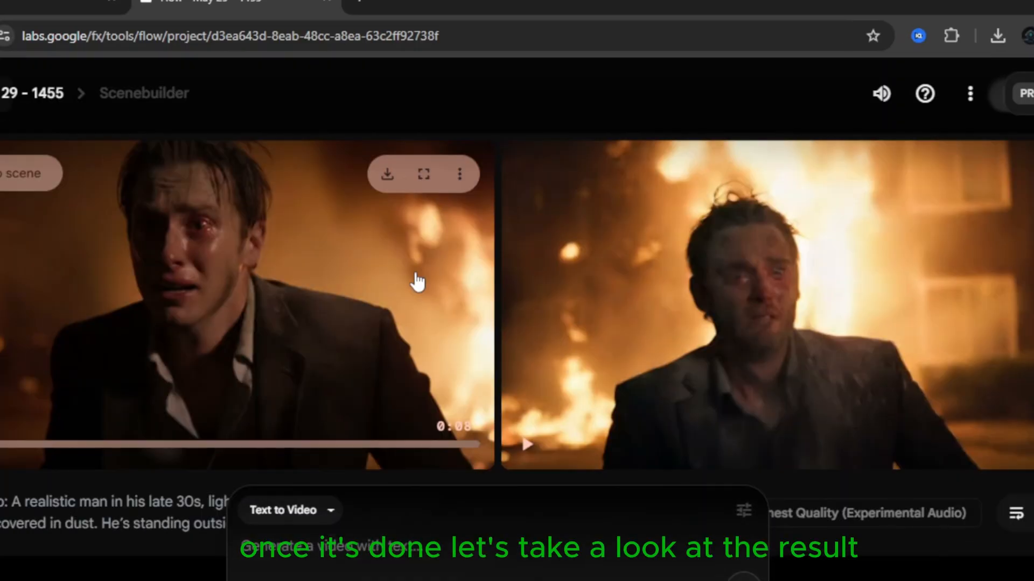
mouse_move(78, 274)
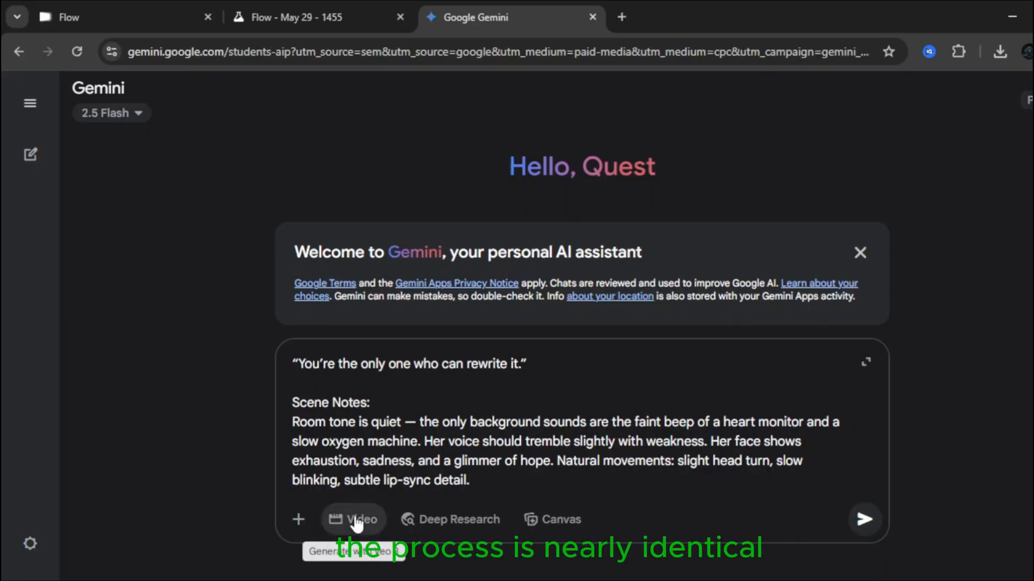
Generate the Scene 2 hospital-bed video with Gemini's Video tool and play it
click(353, 519)
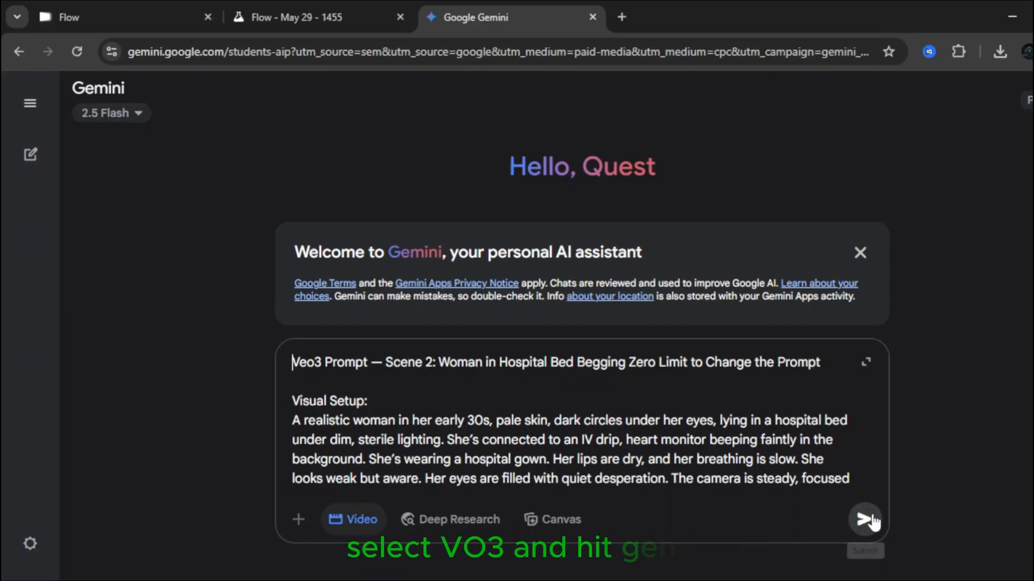
click(865, 519)
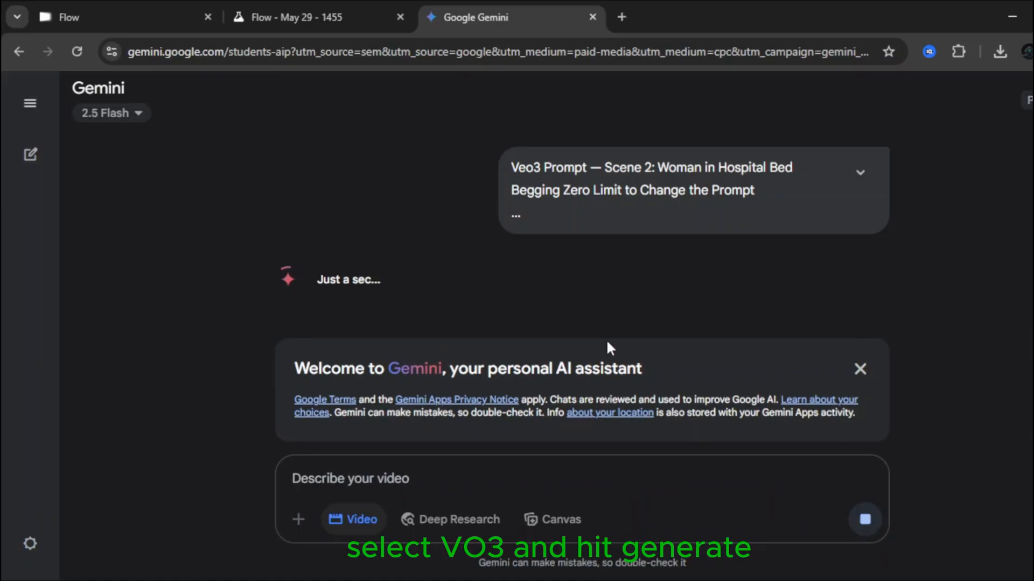
click(349, 478)
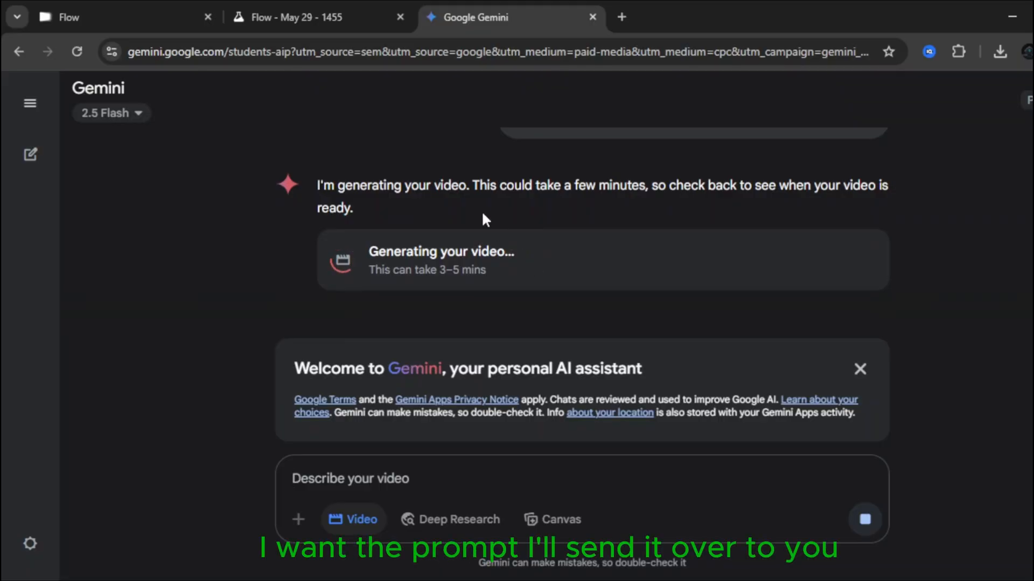
mouse_move(385, 178)
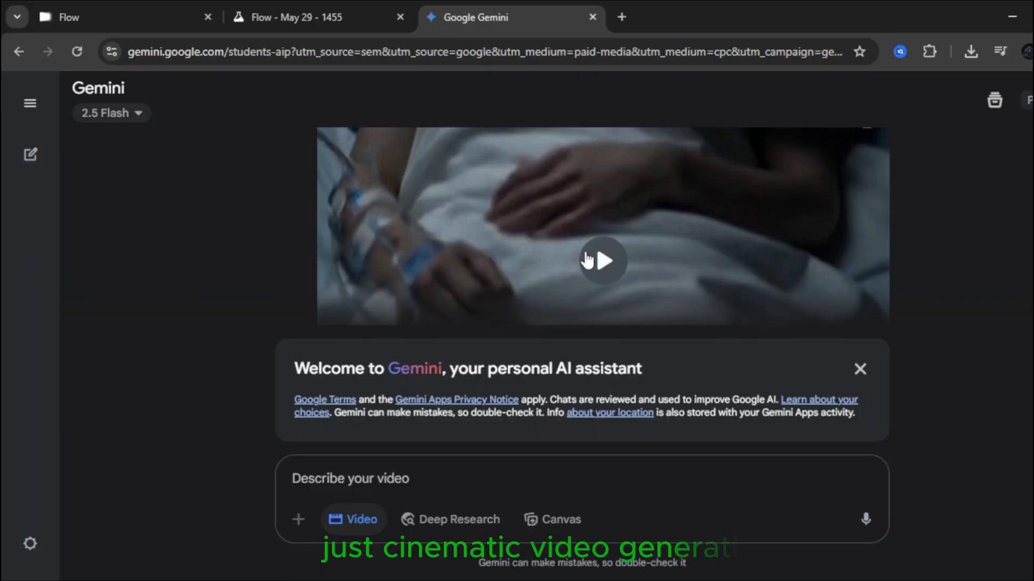
click(601, 259)
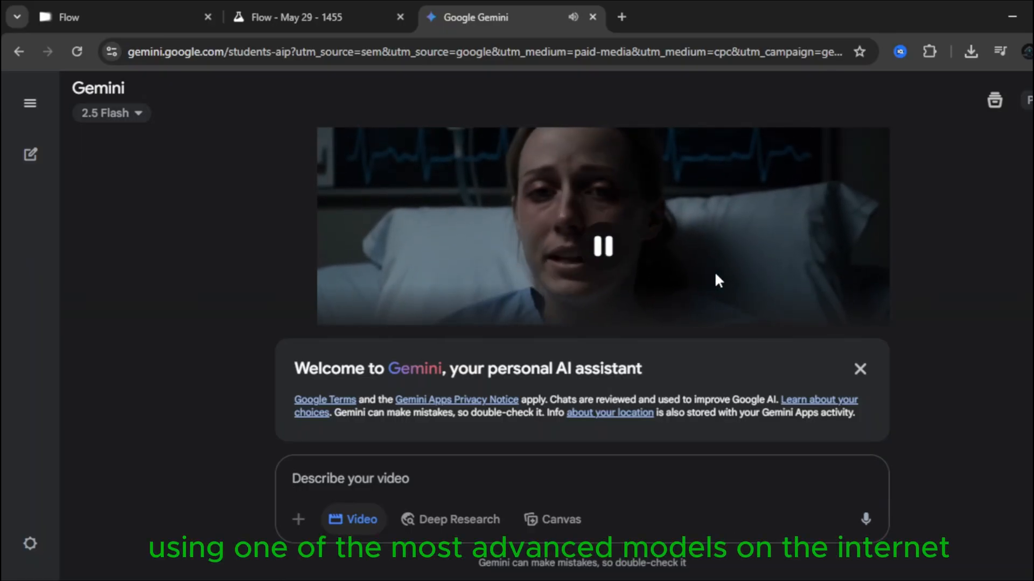
click(297, 18)
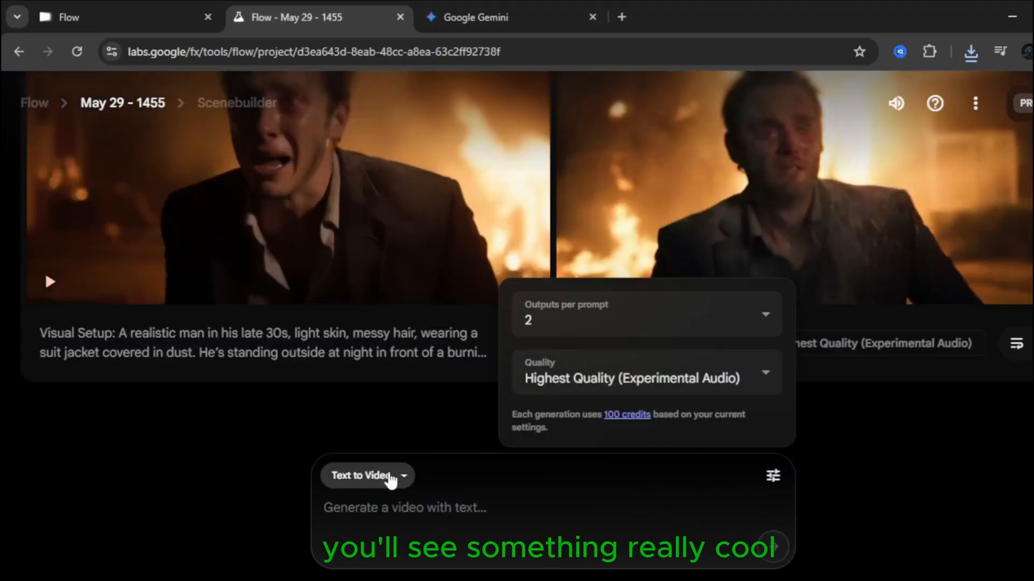
Show Flow's generation mode list with Frames to Video and Ingredients to Video
click(361, 475)
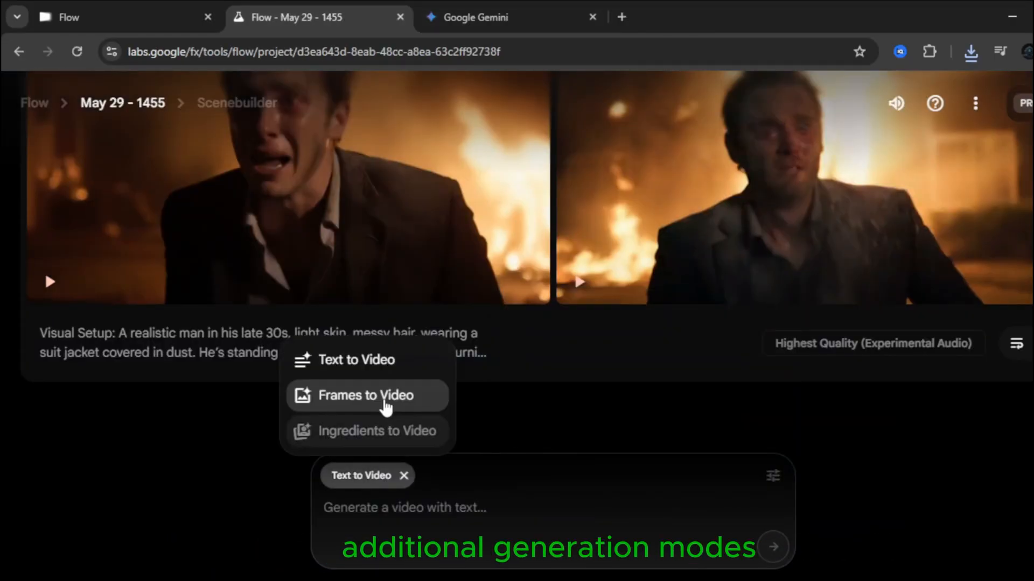